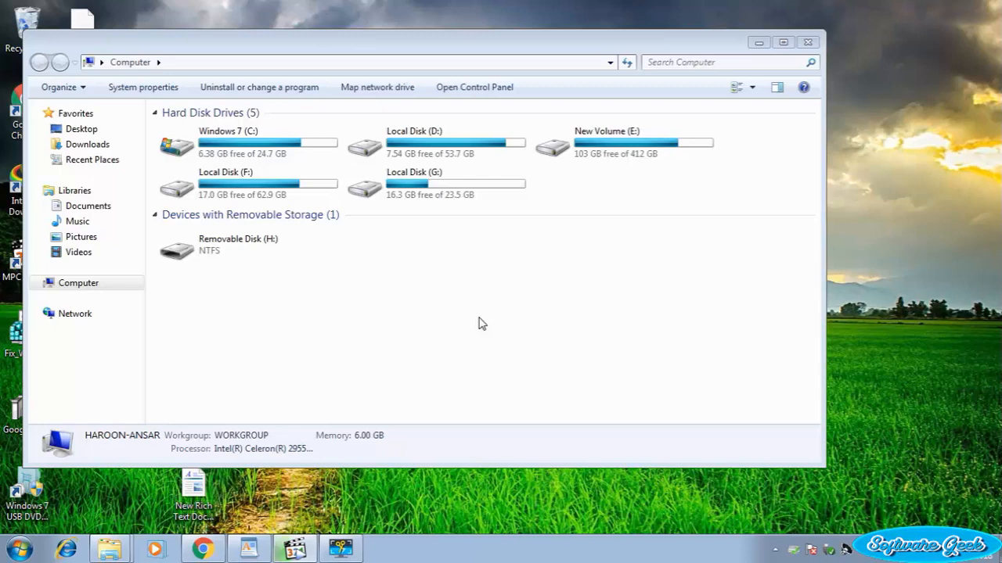
mouse_move(411, 344)
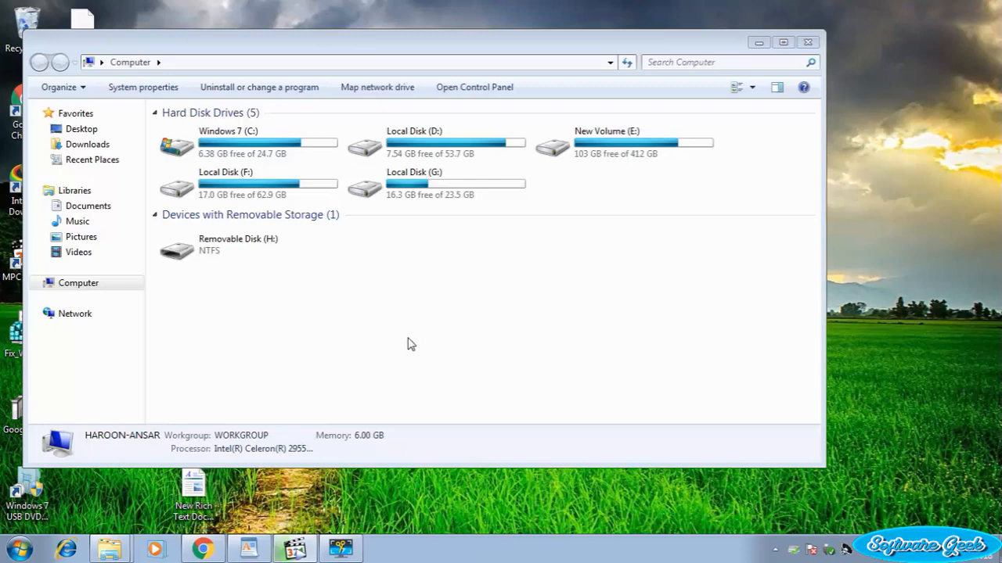
mouse_move(385, 362)
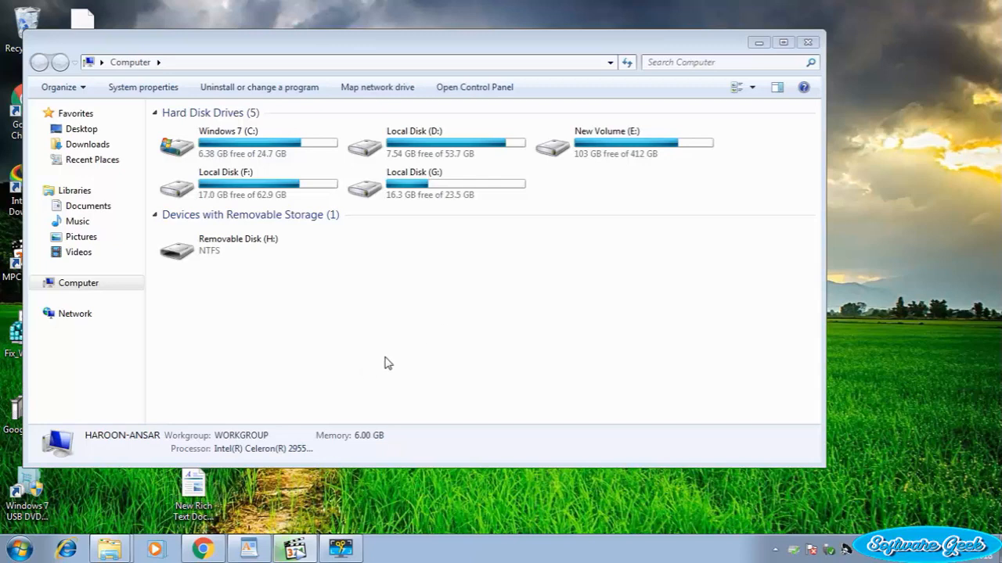
mouse_move(454, 363)
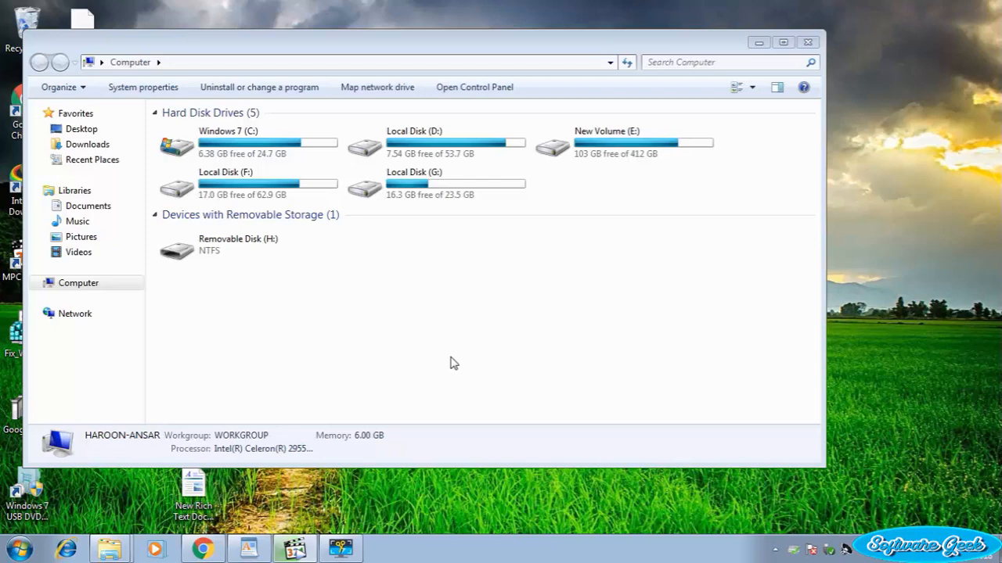
mouse_move(465, 363)
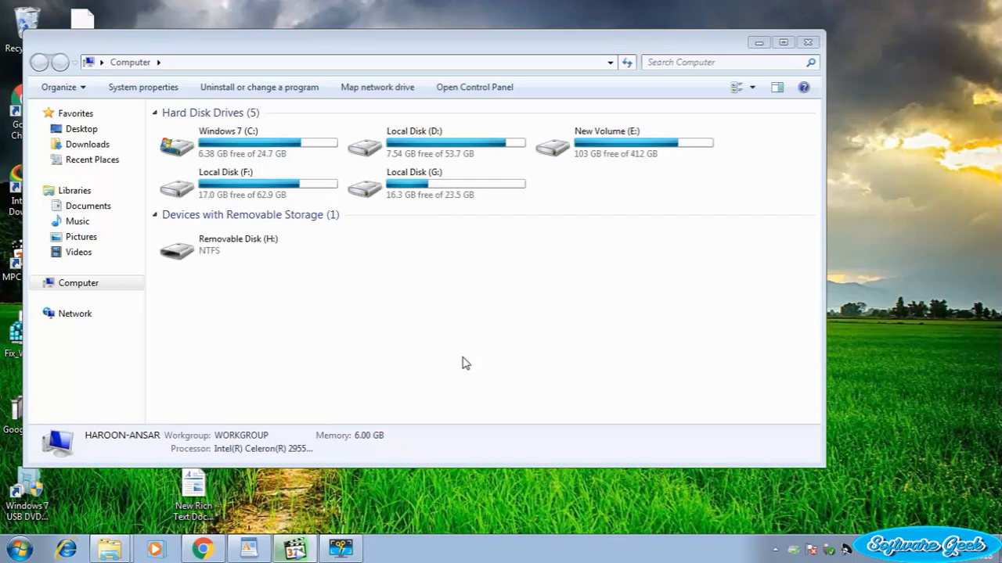
mouse_move(563, 147)
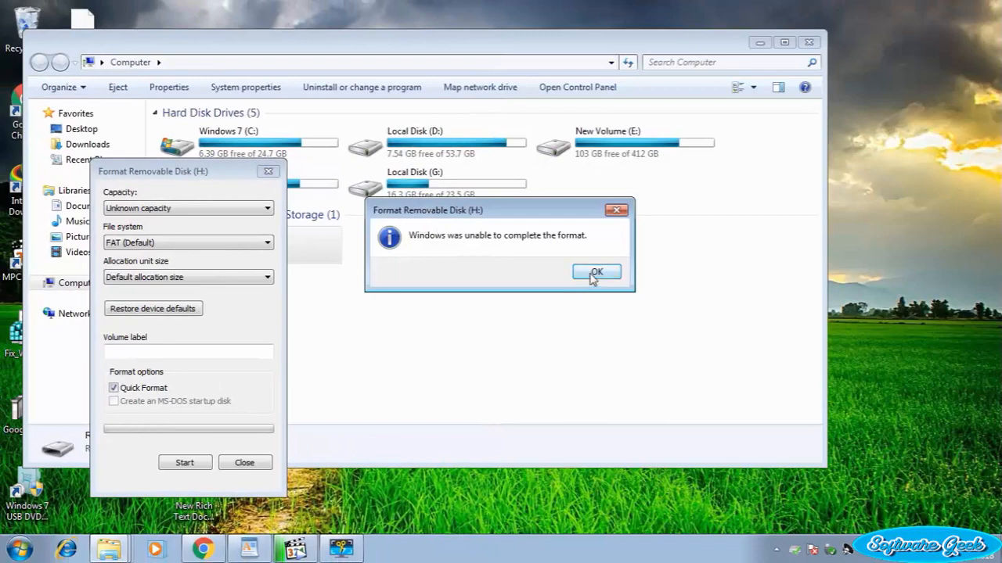
Dismiss the 'unable to complete the format' error and close the Format Removable Disk (H:) window.
left_click(596, 272)
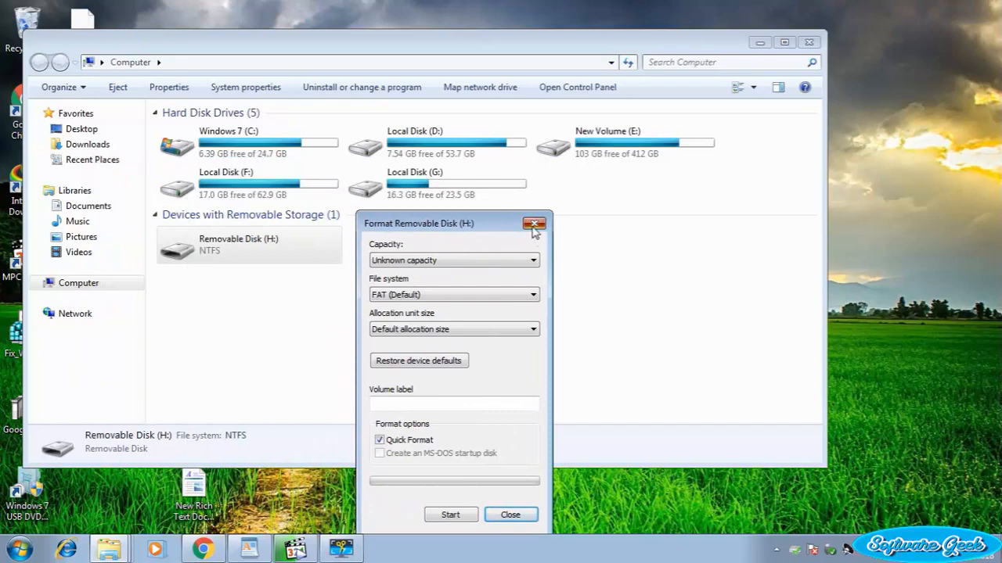
left_click(534, 224)
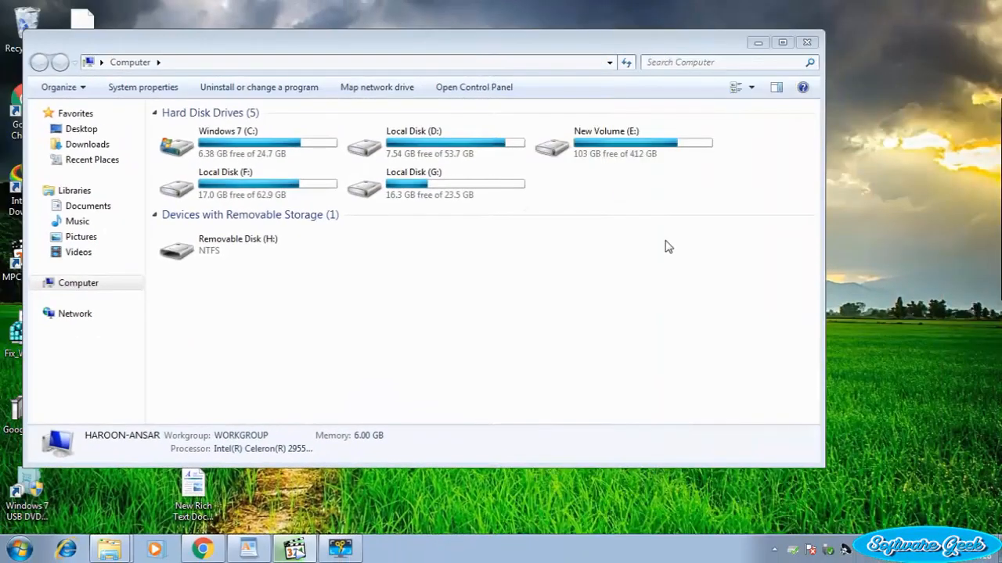
Search the Start Menu for 'man' to find Computer Management.
left_click(20, 547)
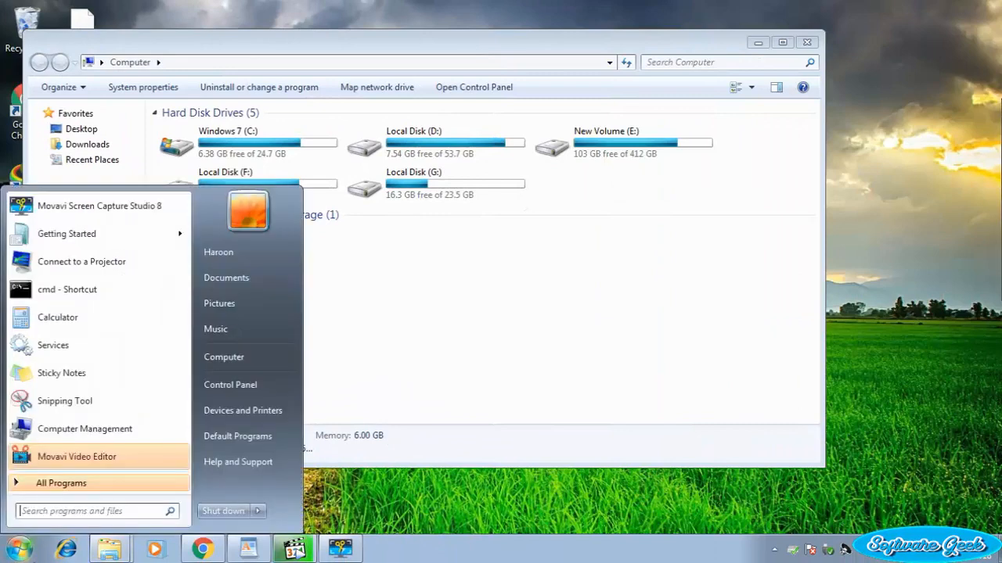
left_click(90, 511)
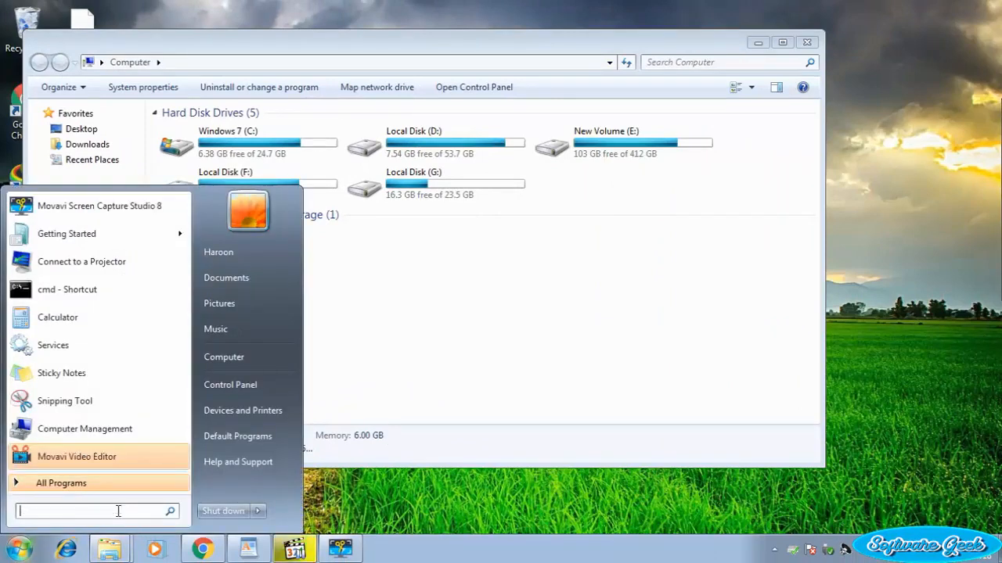
type("man")
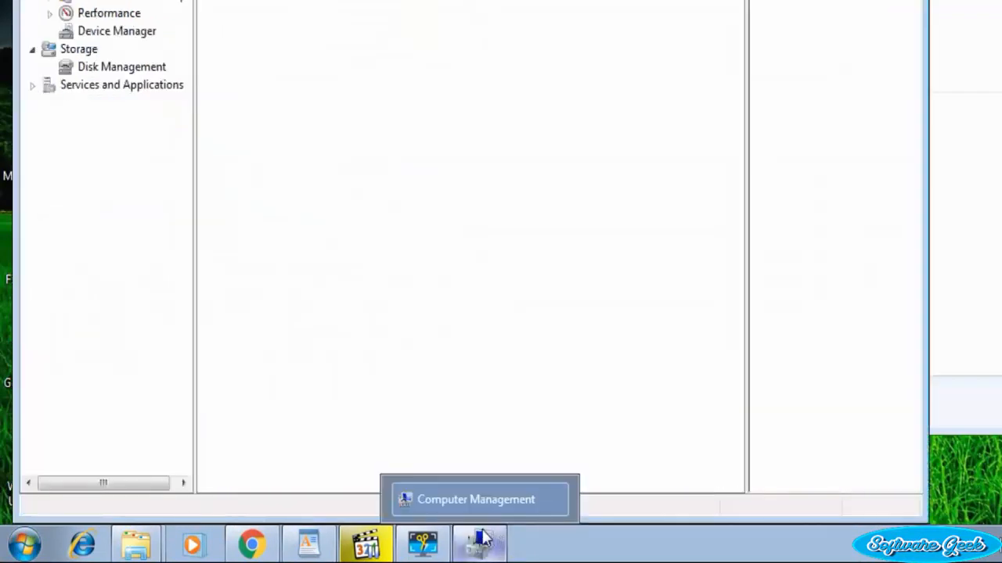
Bring Computer Management forward and open Storage > Disk Management.
left_click(477, 499)
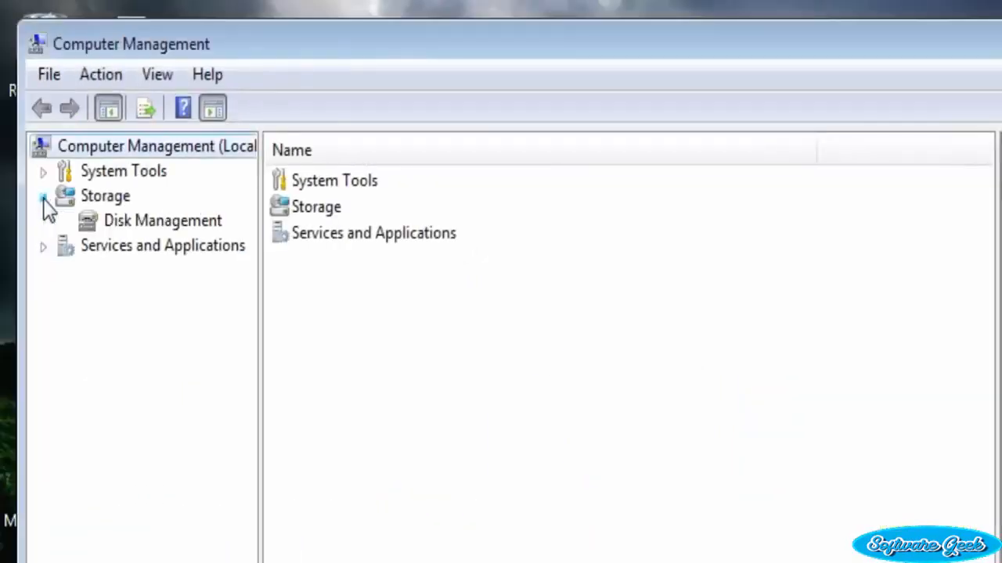
left_click(43, 197)
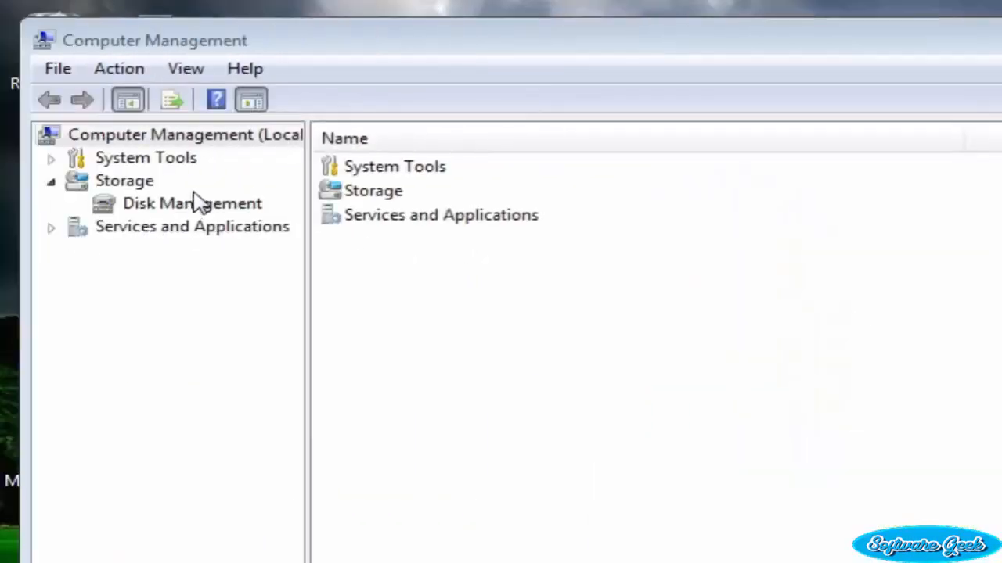
left_click(191, 203)
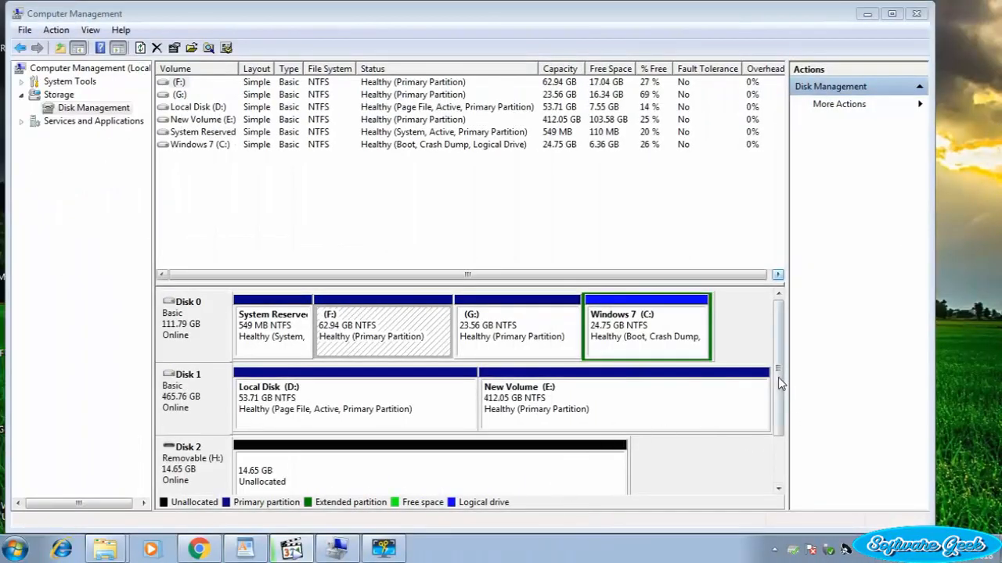
Scroll down to removable Disk 2 and select its 14.65 GB unallocated space.
scroll("down", 3)
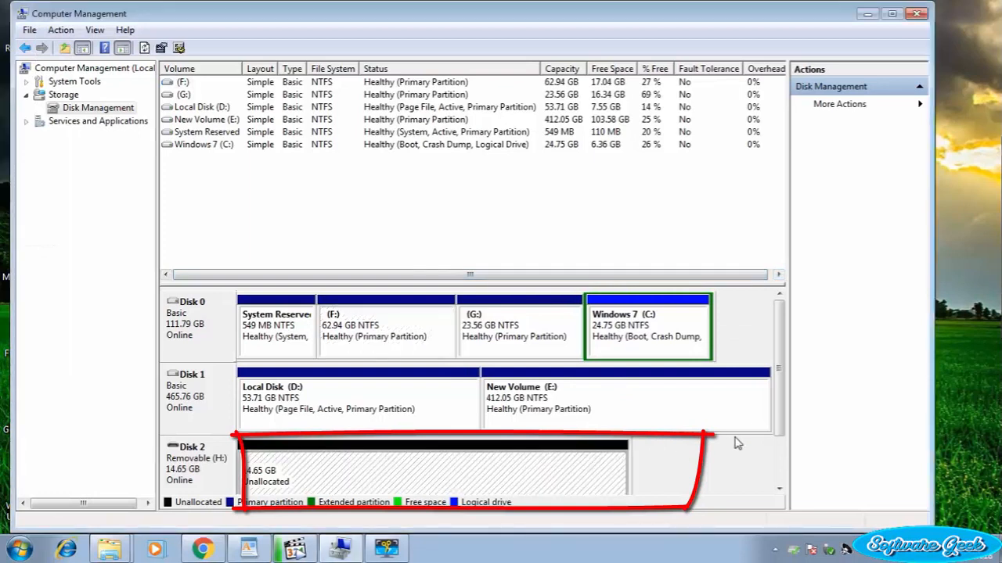
scroll("down", 3)
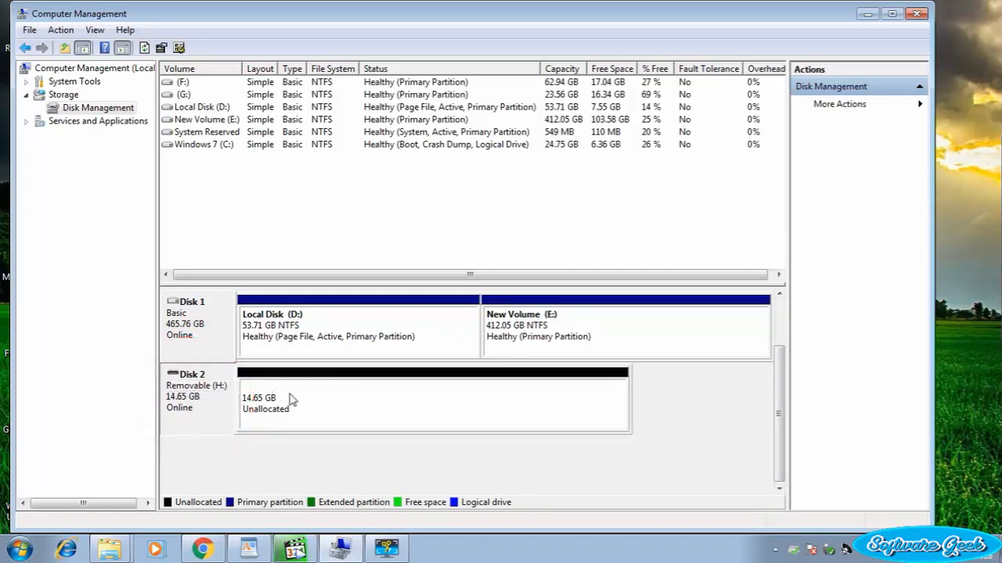
left_click(431, 399)
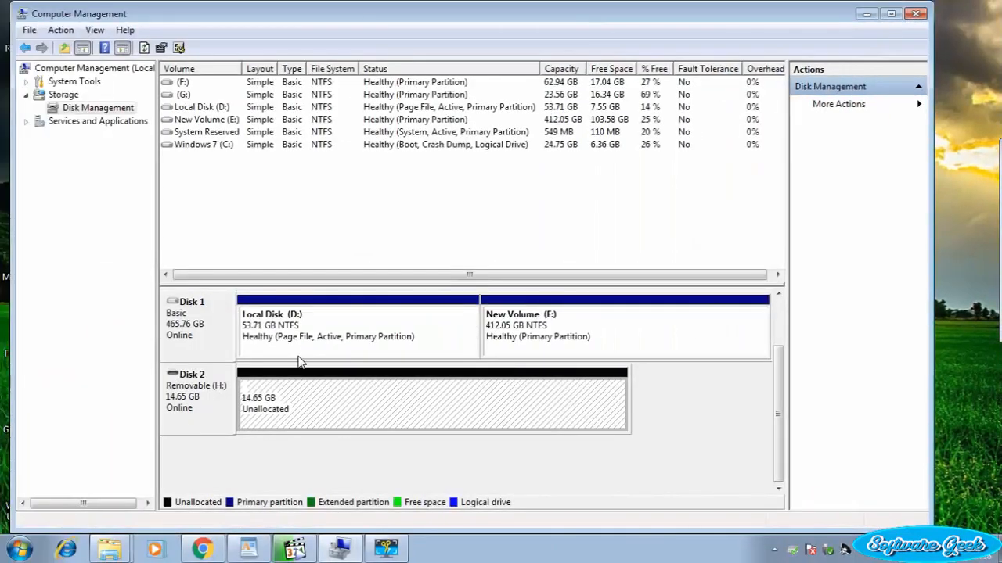
mouse_move(415, 384)
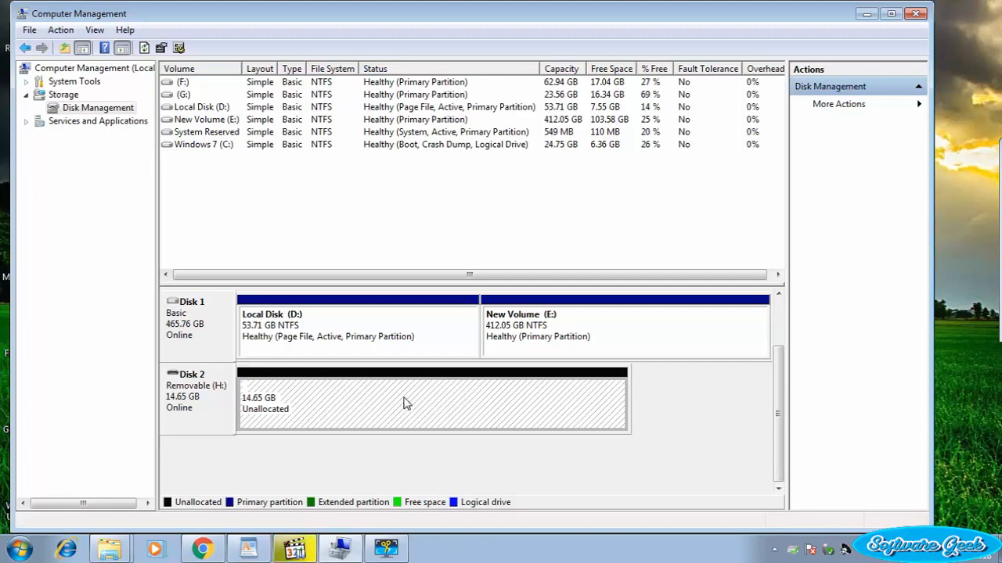
mouse_move(373, 410)
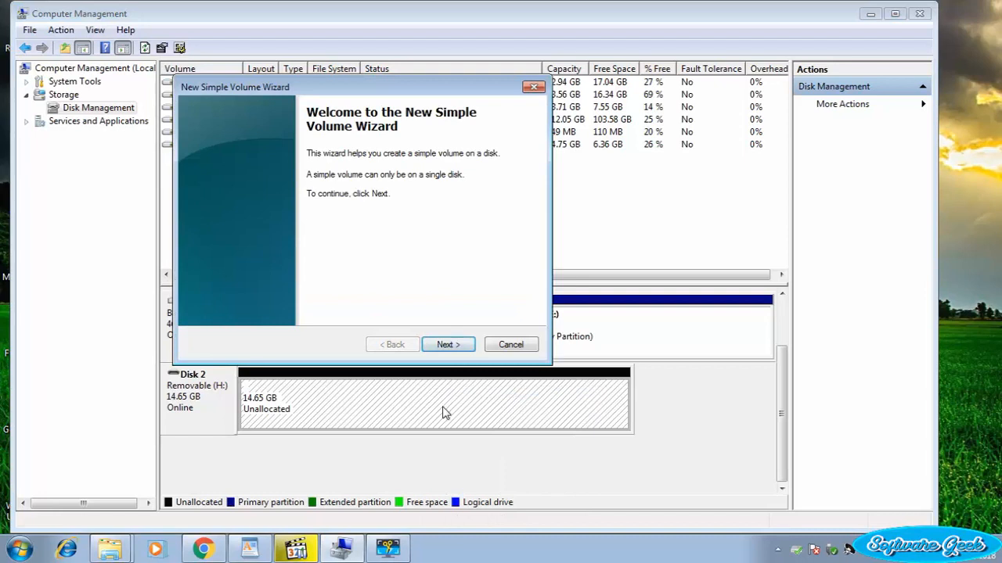
Complete the New Simple Volume Wizard with drive letter I and FAT32 quick format.
left_click(447, 344)
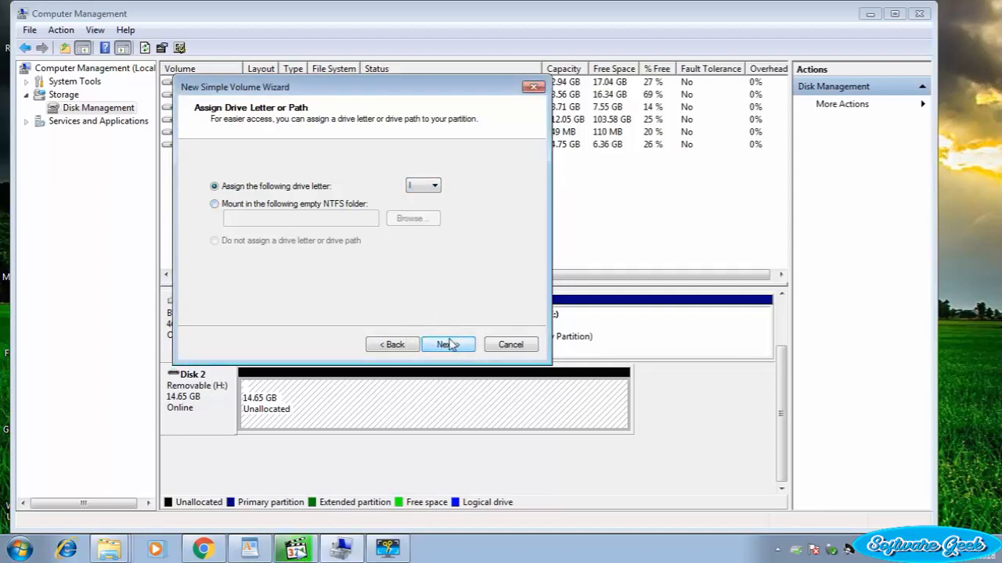
left_click(448, 345)
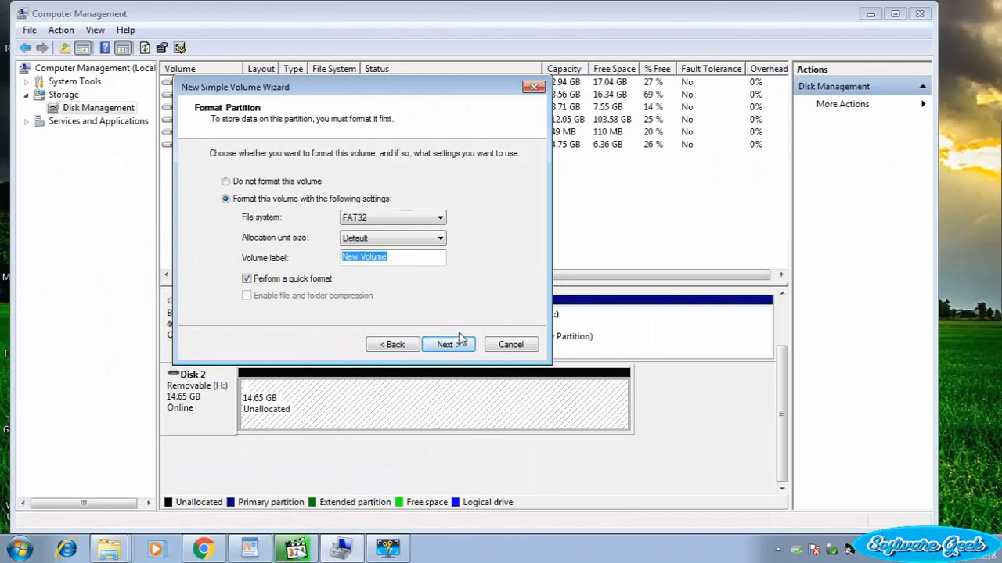
left_click(444, 345)
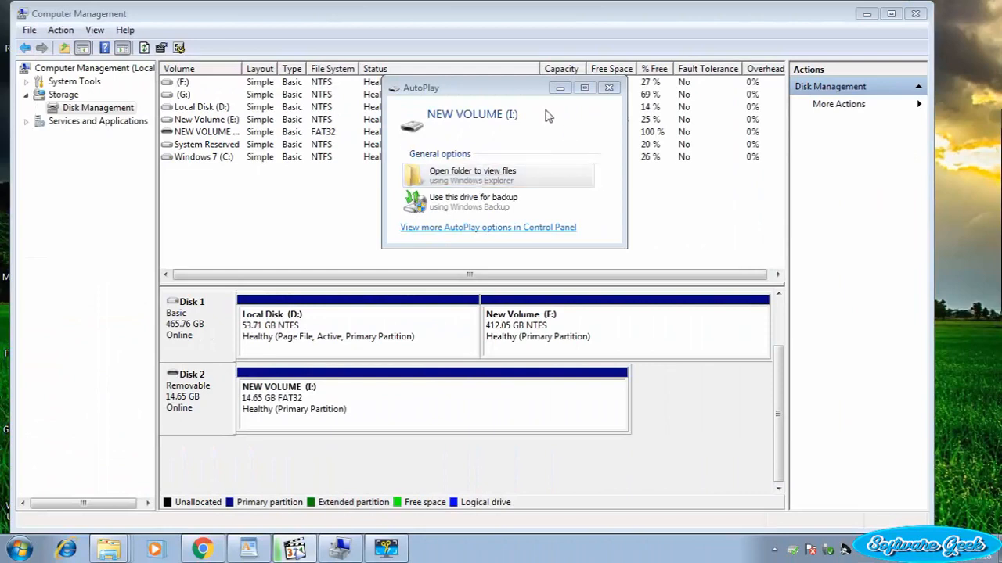
mouse_move(613, 78)
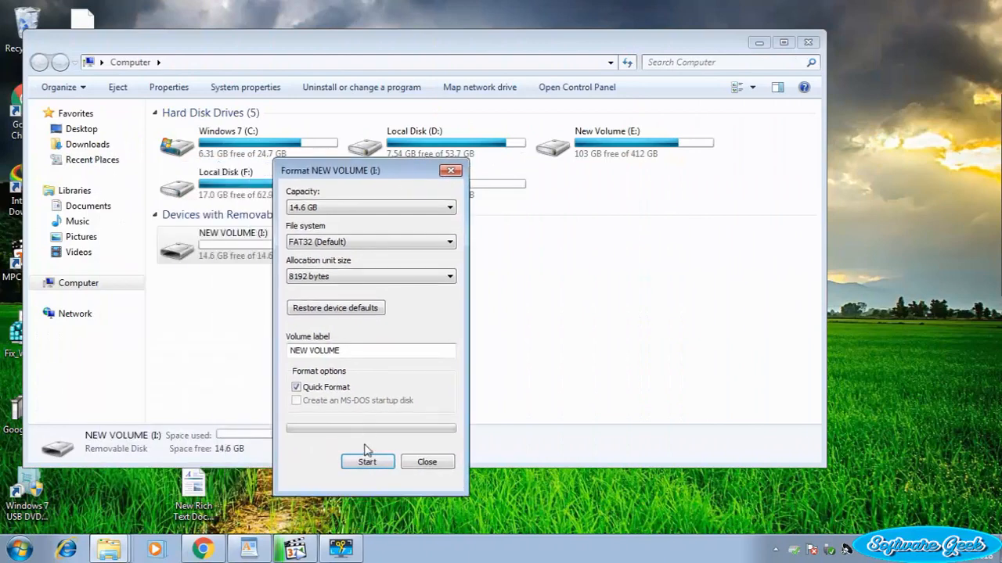
Review NEW VOLUME (I:) format settings showing 14.6 GB capacity and FAT32.
left_click(368, 461)
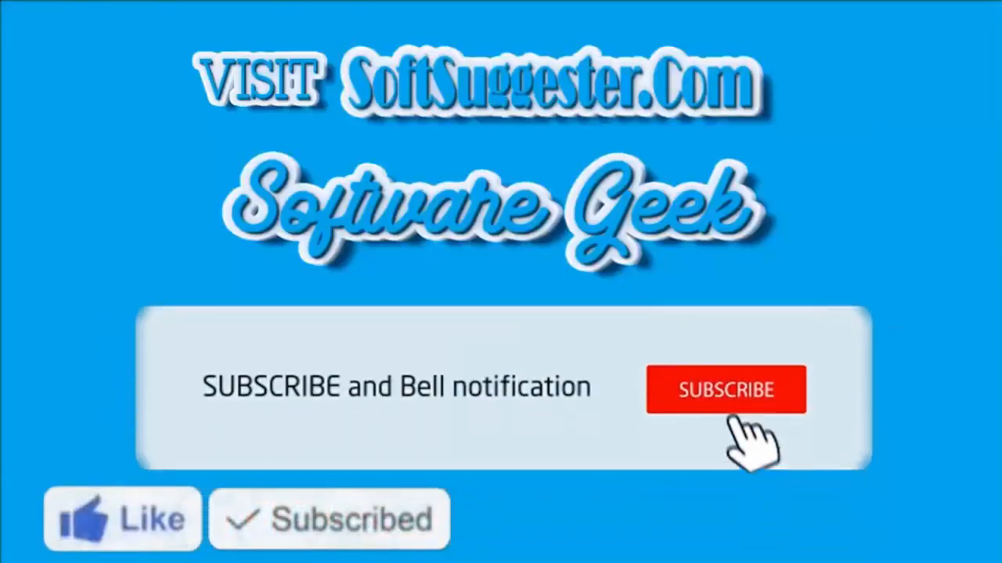
left_click(724, 389)
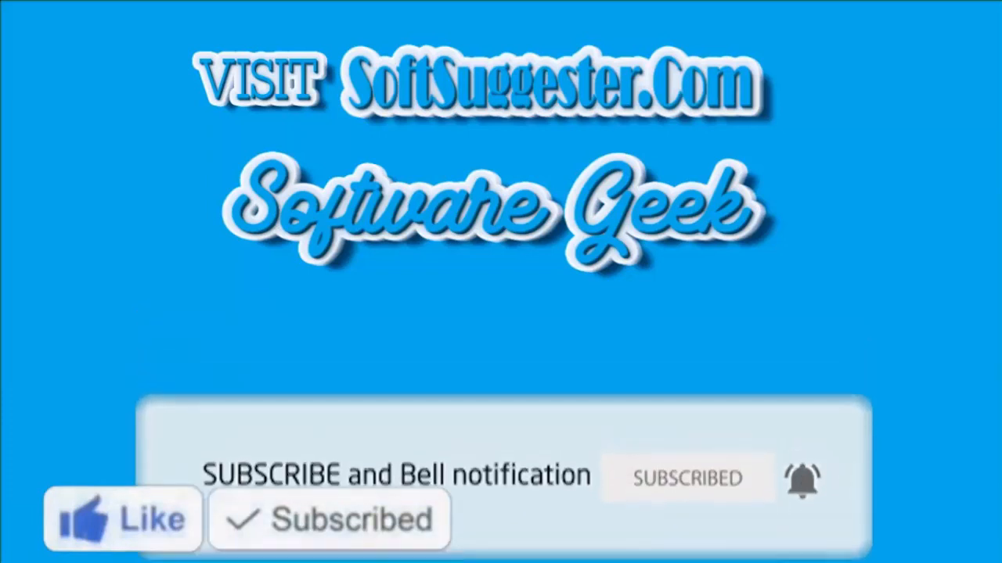